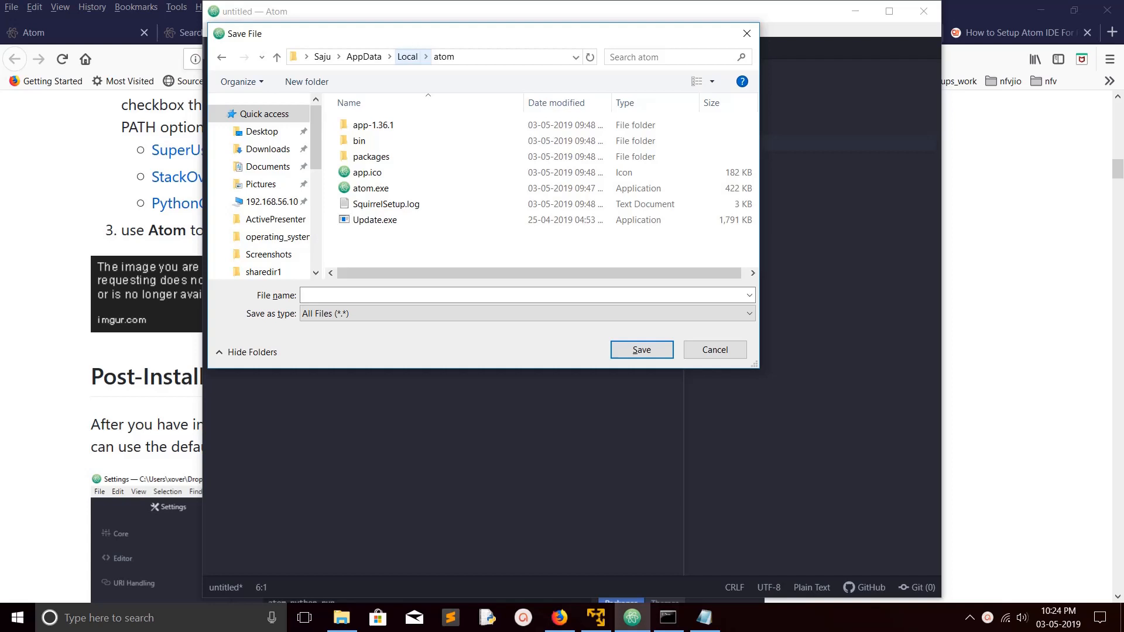
# Browse from Local into atom, then bin, selecting the atom.cmd and atom files
pyautogui.click(407, 56)
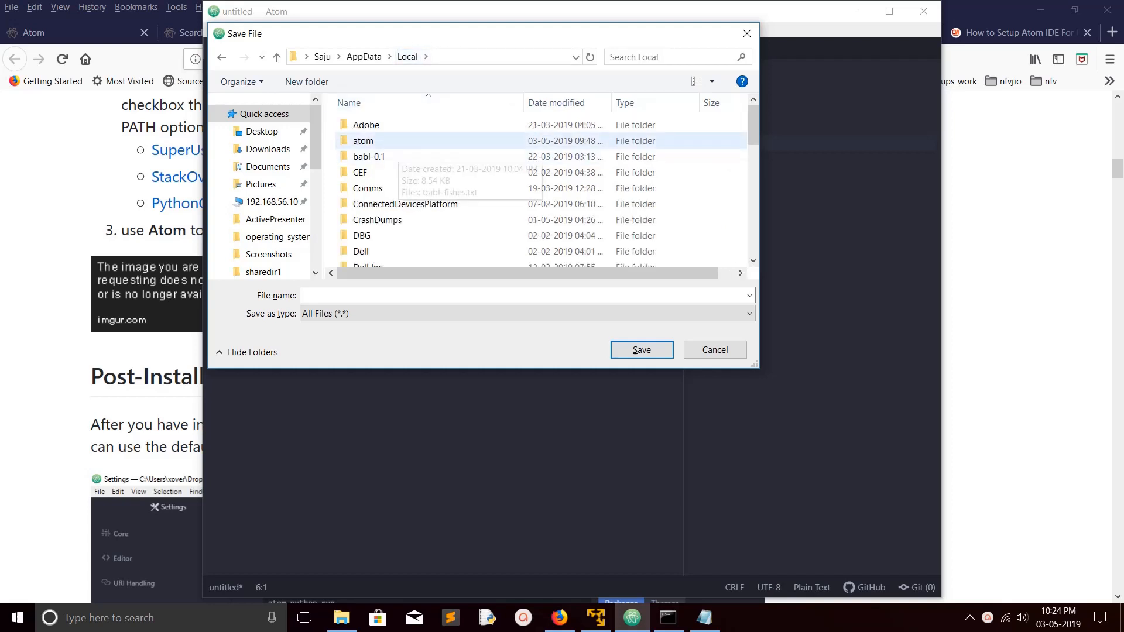
pyautogui.doubleClick(364, 141)
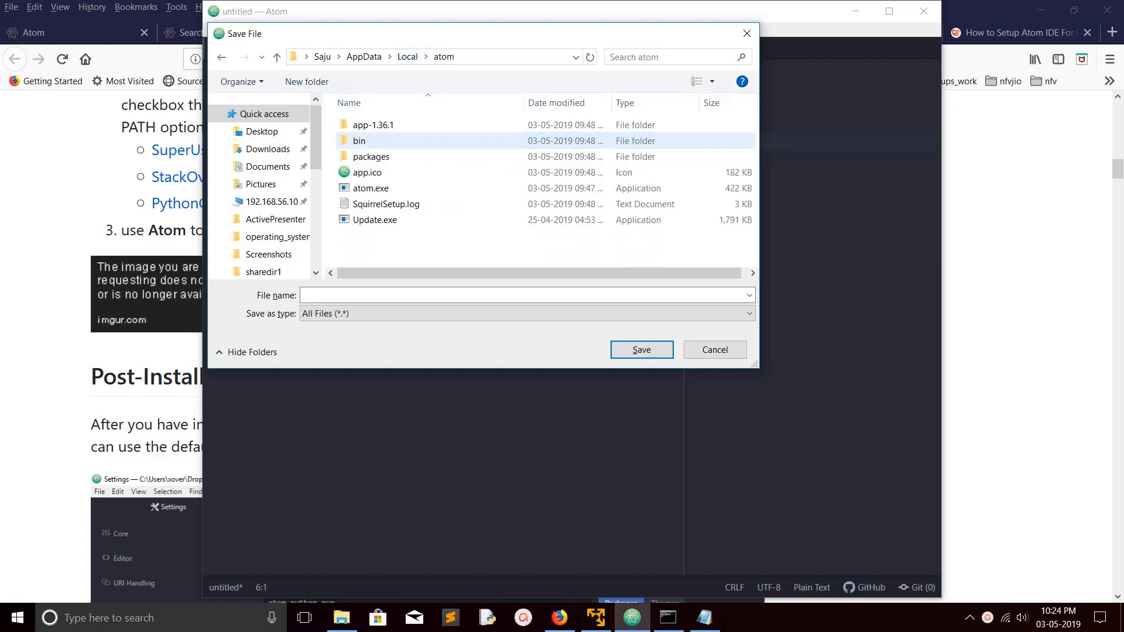
pyautogui.click(373, 125)
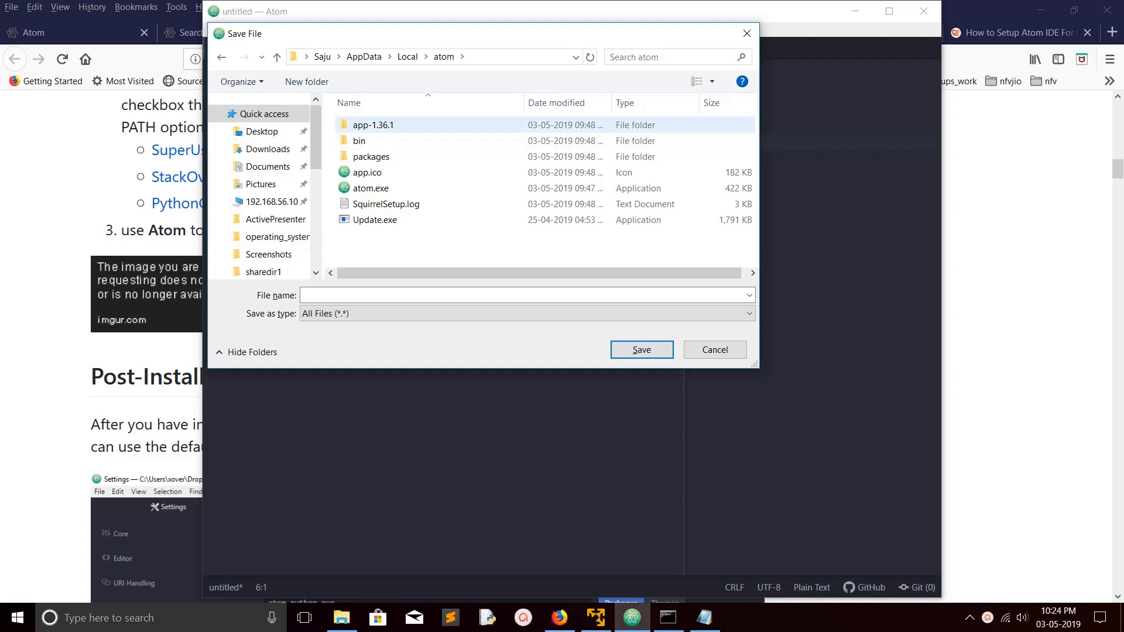
pyautogui.moveTo(359, 141)
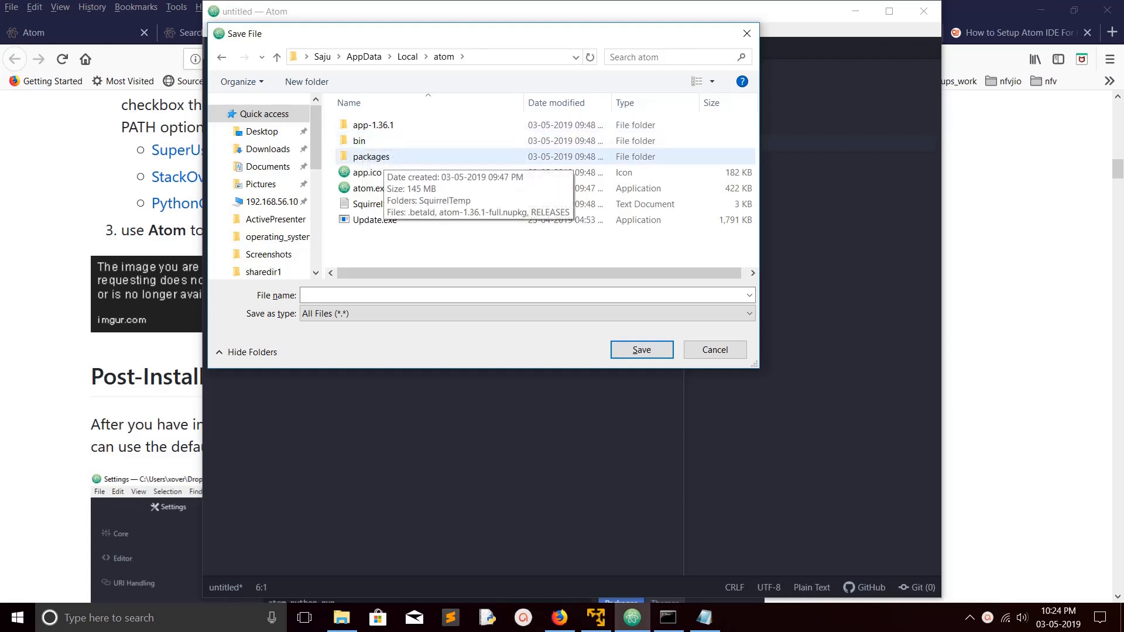
pyautogui.doubleClick(358, 141)
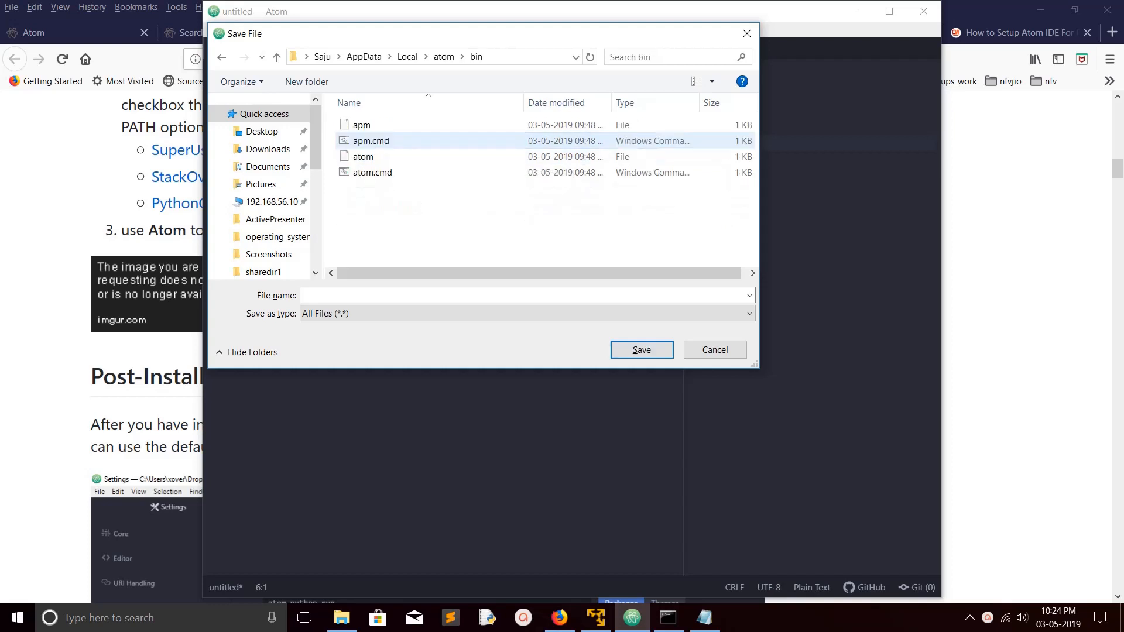
pyautogui.click(372, 172)
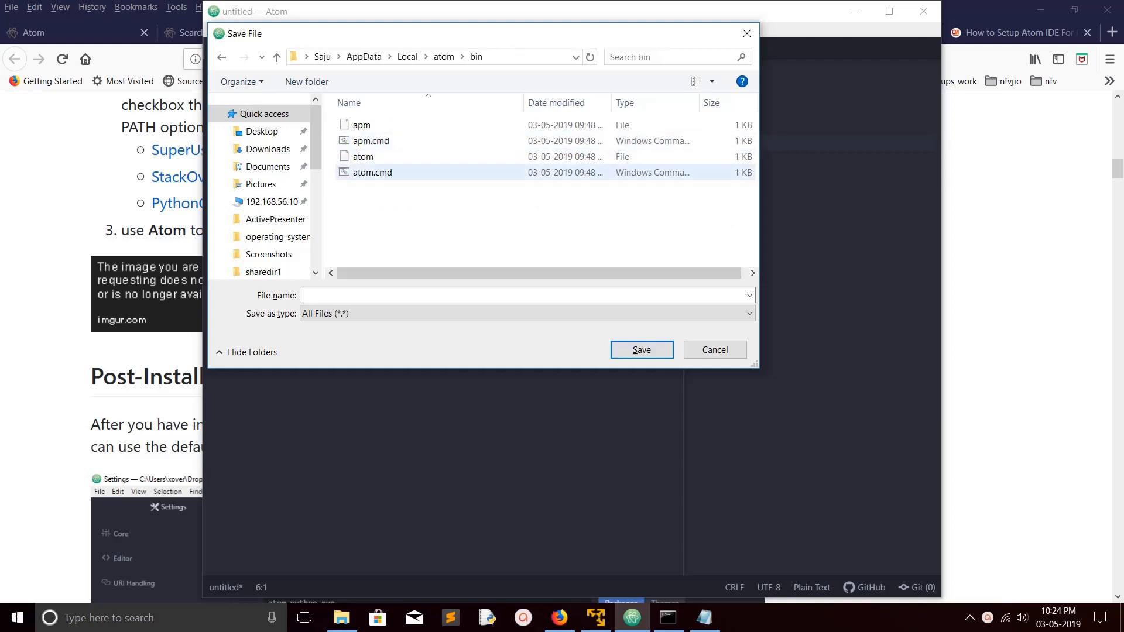
pyautogui.click(363, 157)
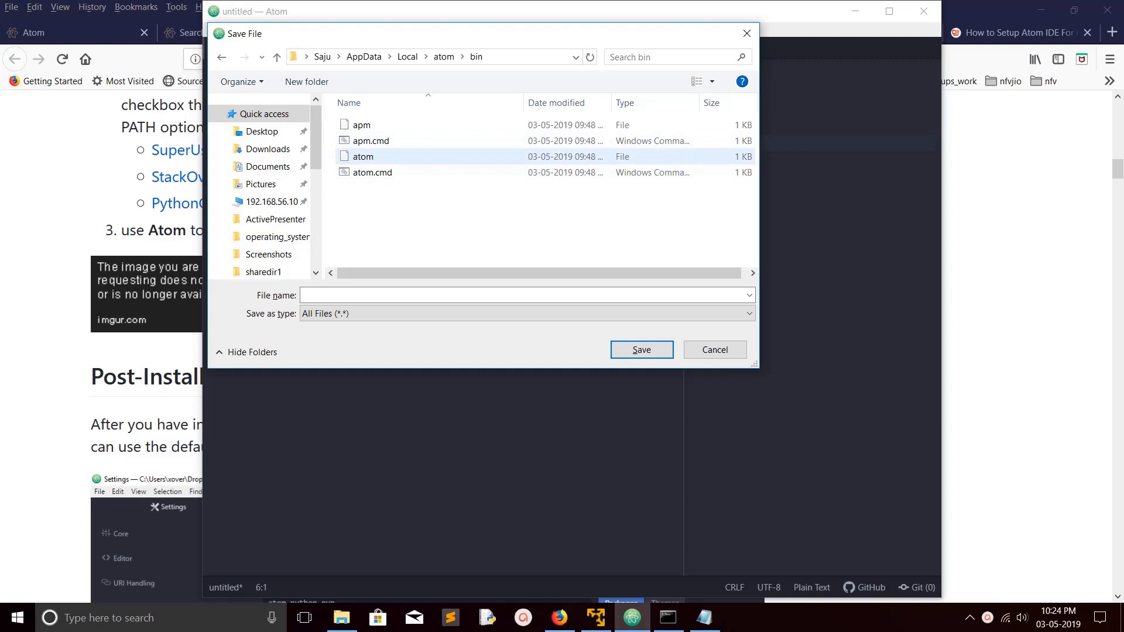
pyautogui.moveTo(361, 157)
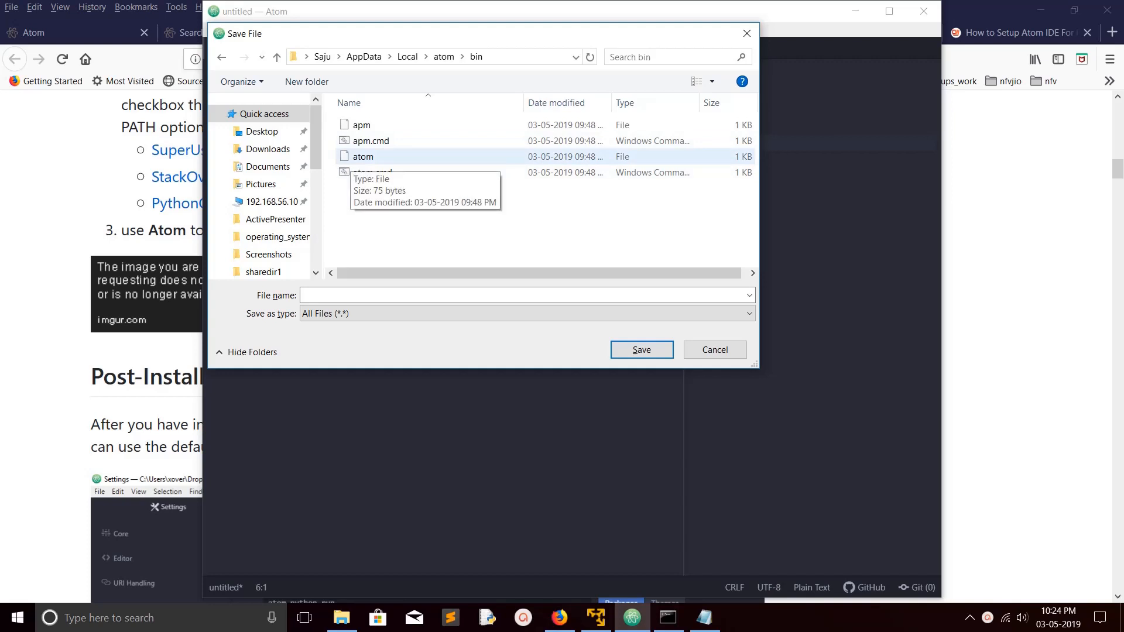
pyautogui.moveTo(361, 124)
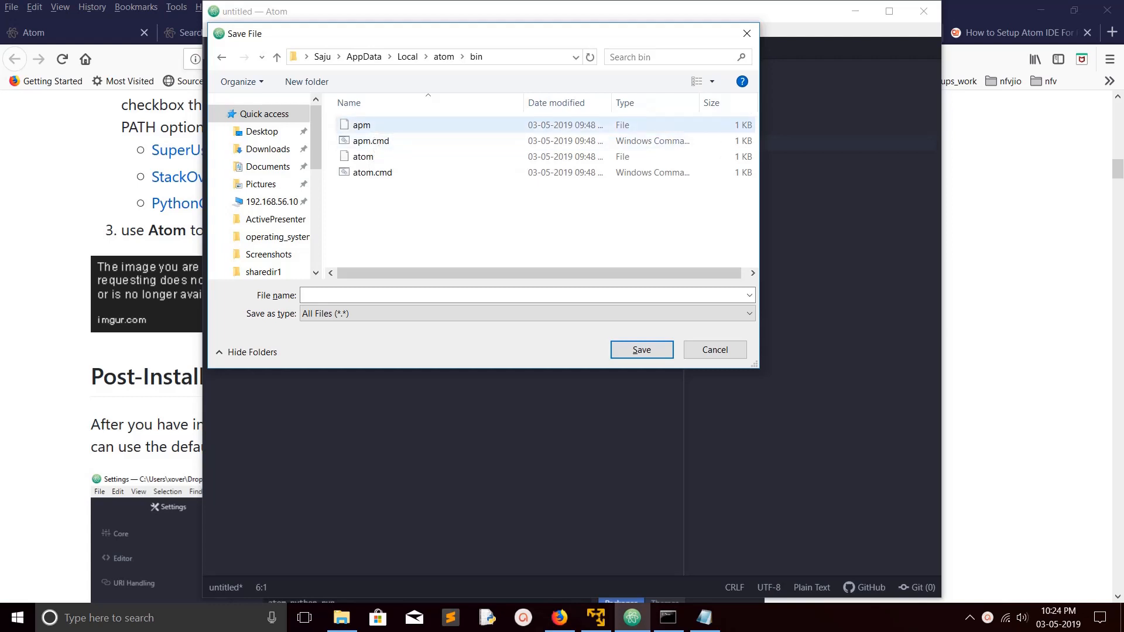
# Peek inside the install's packages folder, then return to the top-level atom folder
pyautogui.click(443, 57)
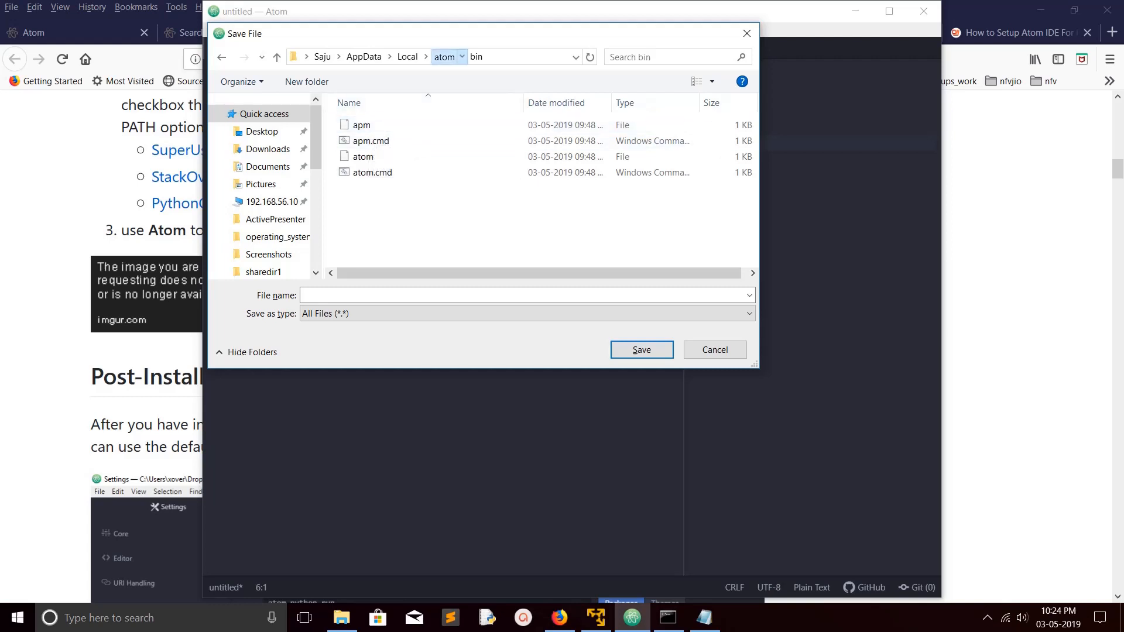
pyautogui.click(443, 57)
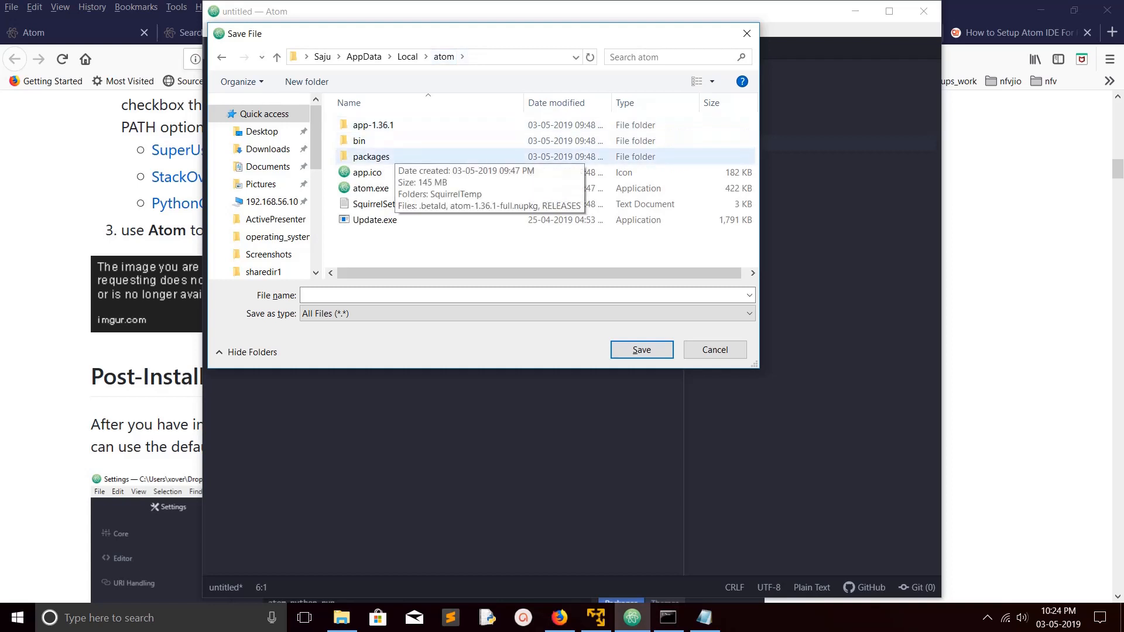
pyautogui.doubleClick(371, 156)
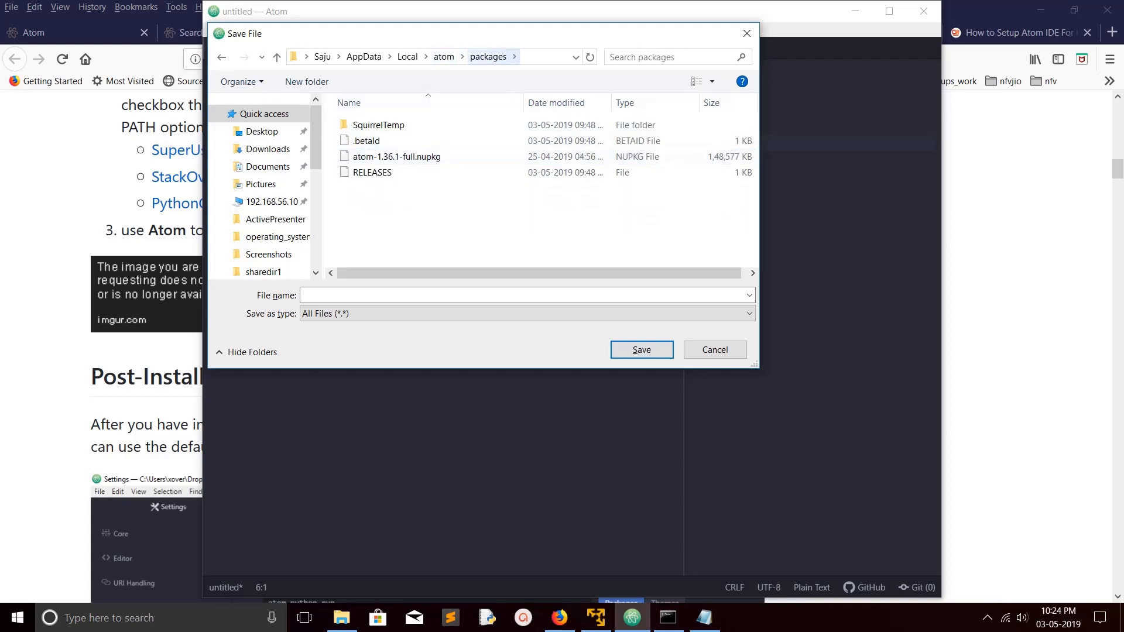
pyautogui.click(397, 157)
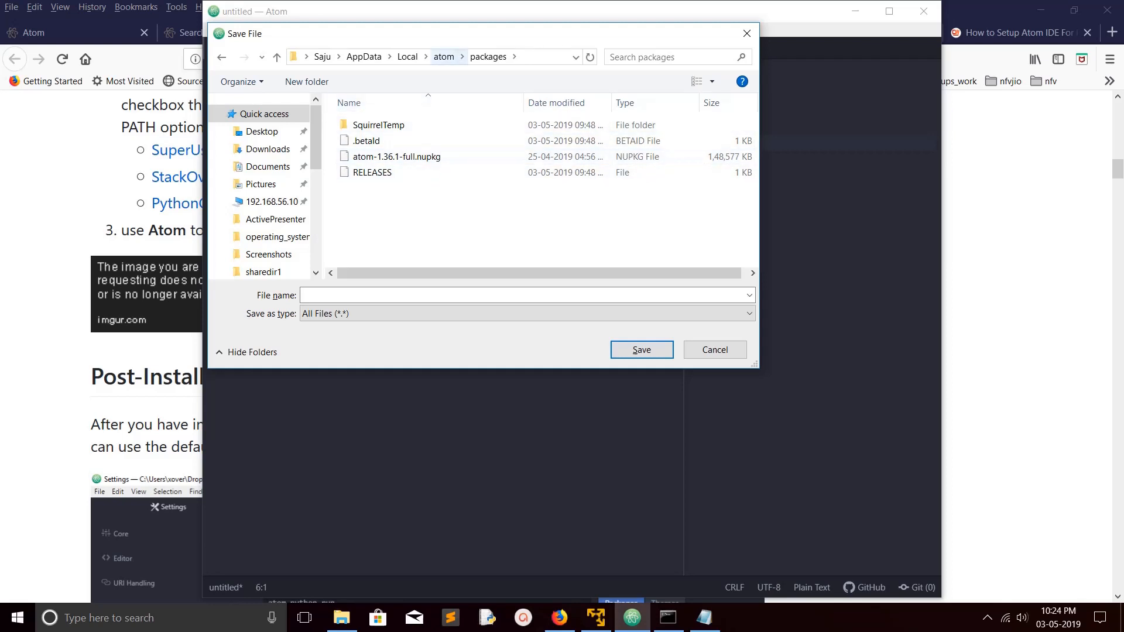
pyautogui.click(444, 57)
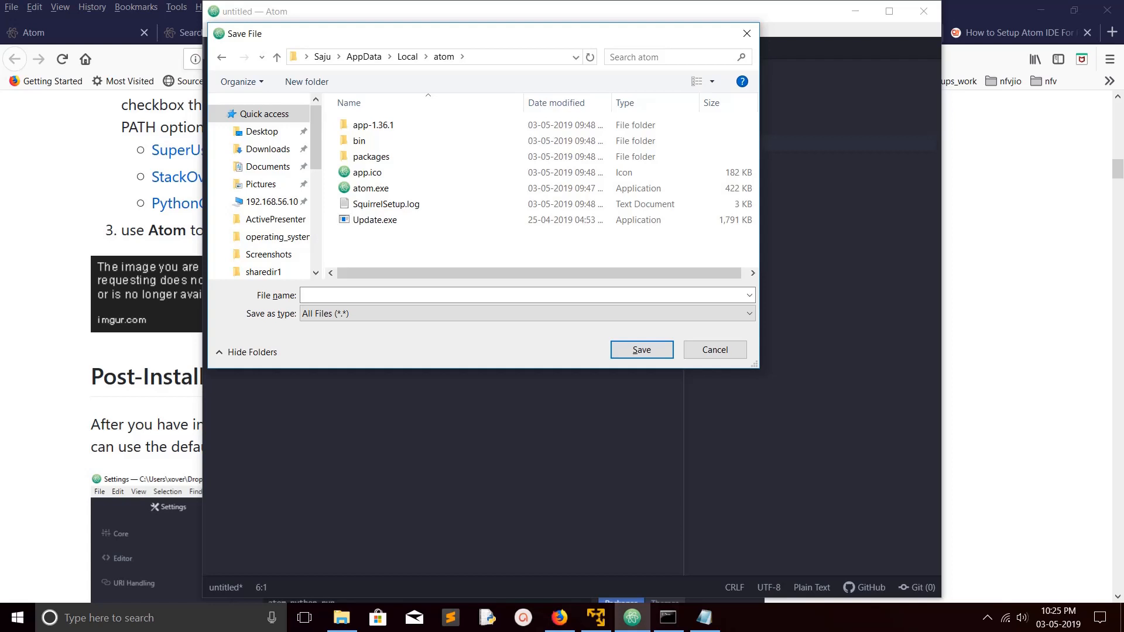
# Jump to the home folder, open .atom, view its packages folder, and return
pyautogui.click(322, 56)
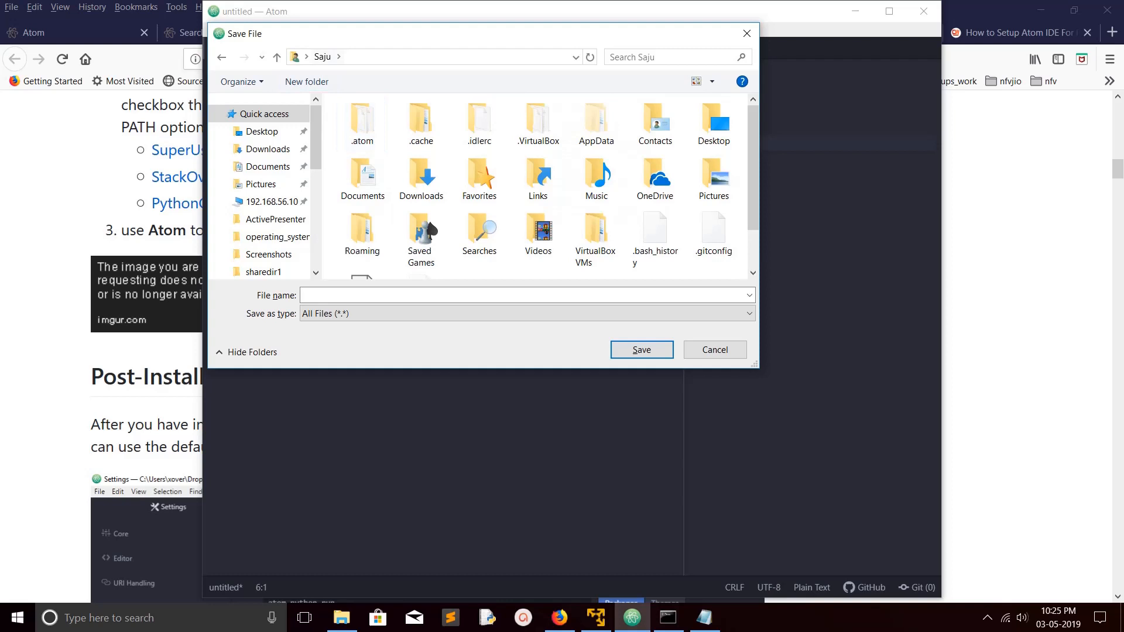
pyautogui.click(361, 122)
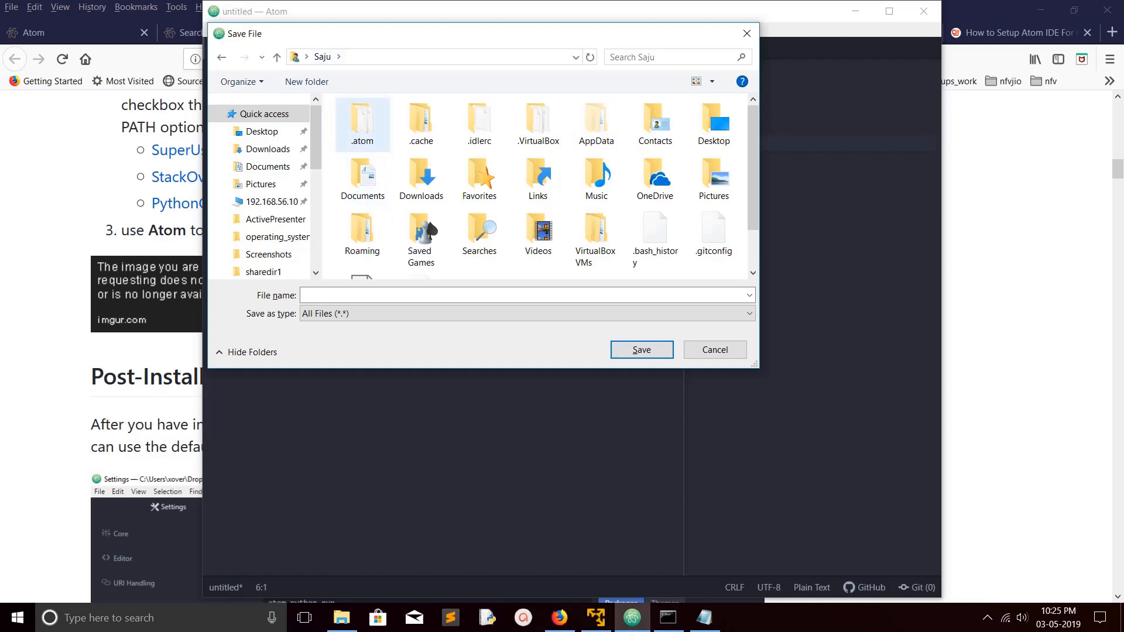
pyautogui.doubleClick(363, 122)
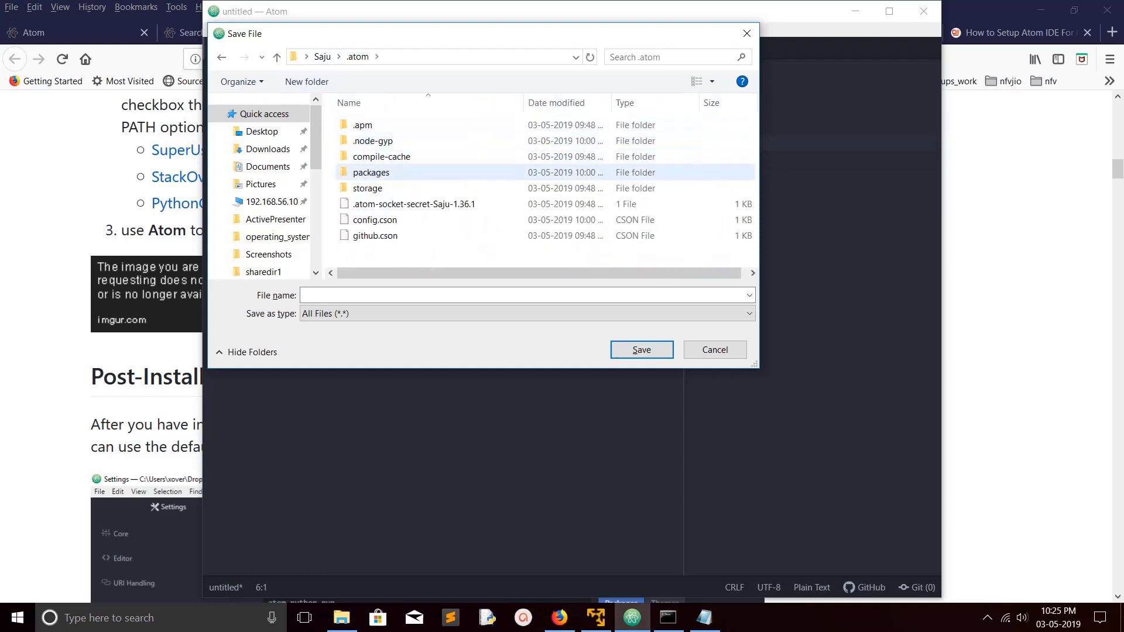
pyautogui.doubleClick(371, 172)
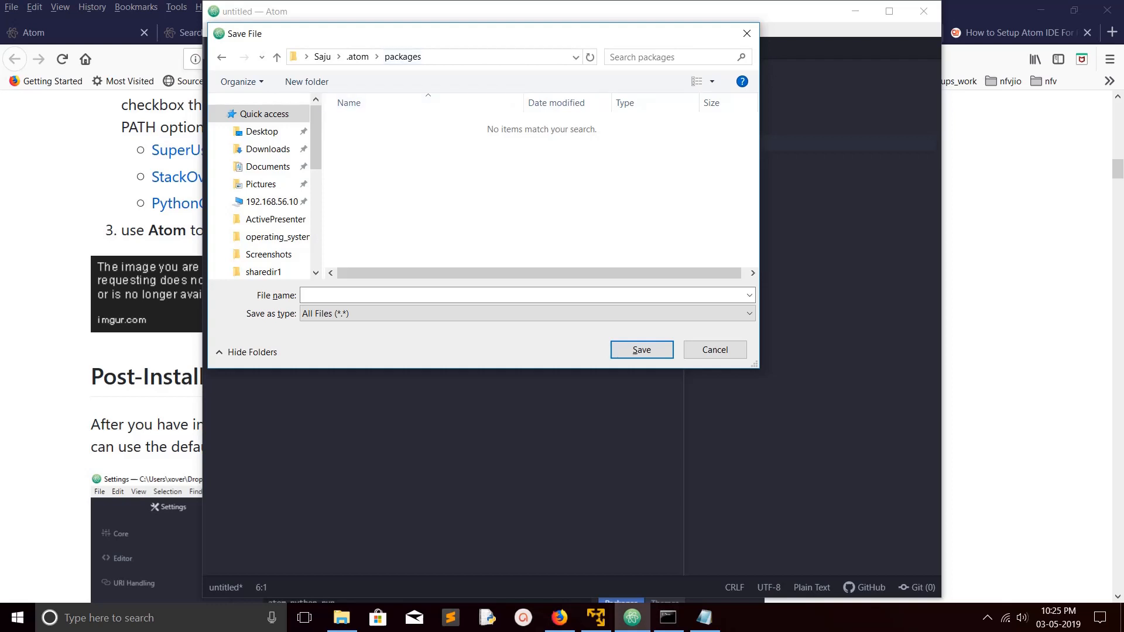
pyautogui.click(356, 57)
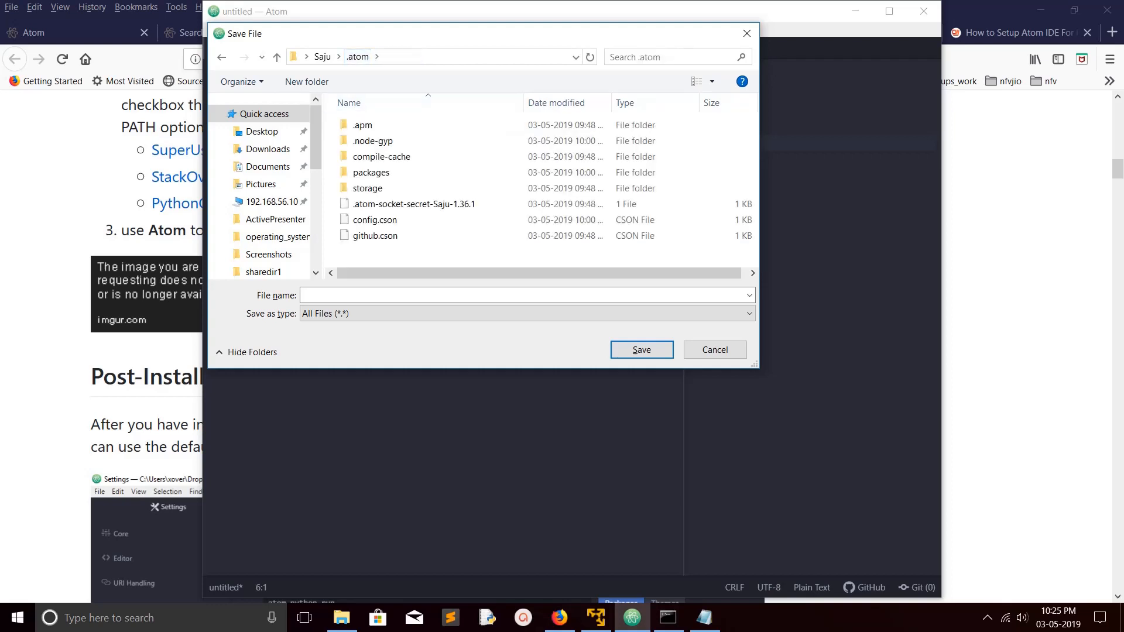
# Select the storage, compile-cache, config.cson and .apm items in the .atom folder
pyautogui.click(368, 188)
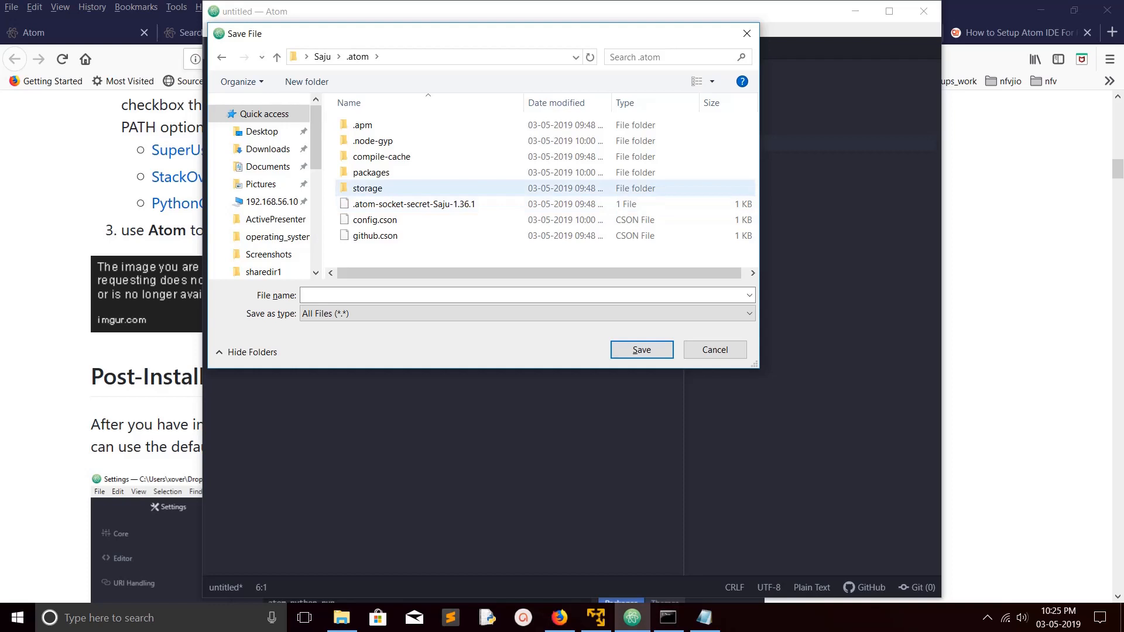
pyautogui.click(381, 157)
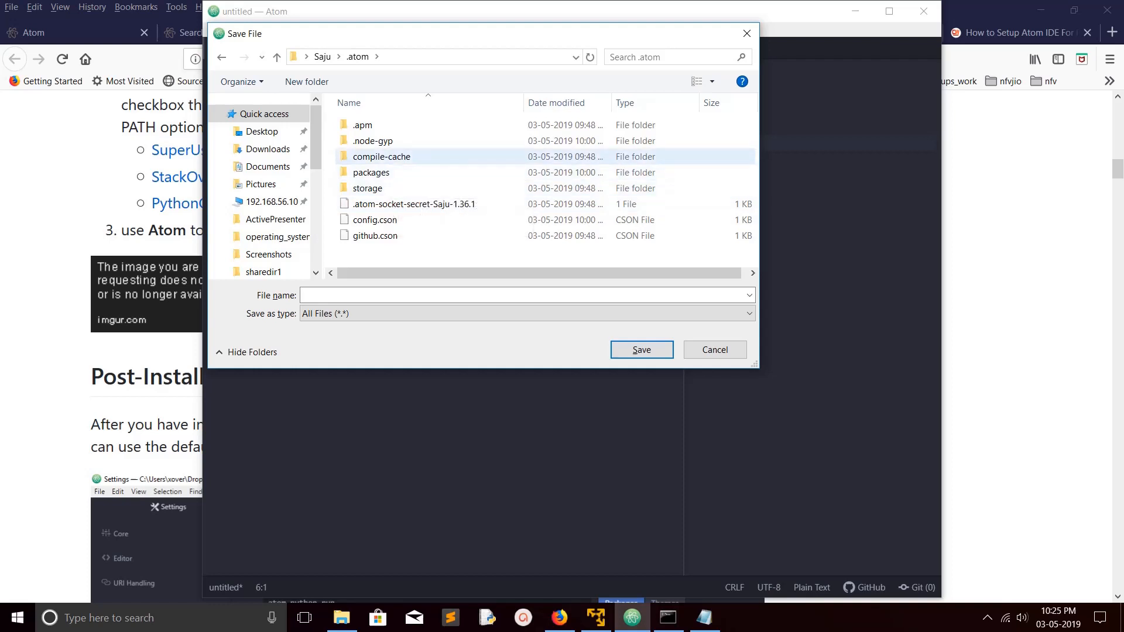
pyautogui.click(373, 220)
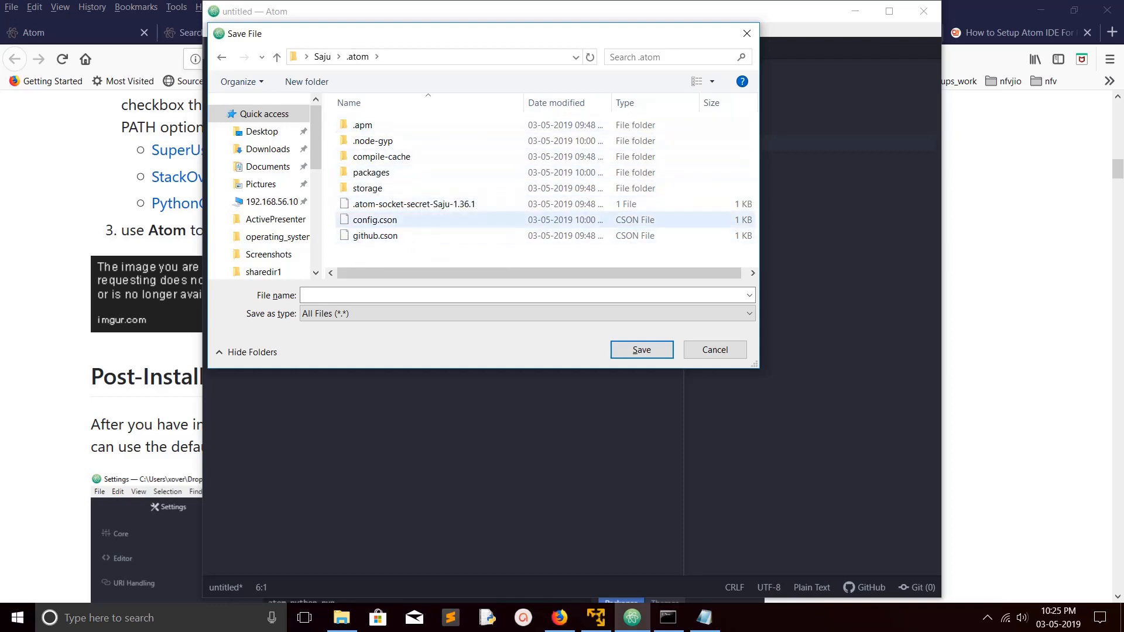
pyautogui.click(362, 124)
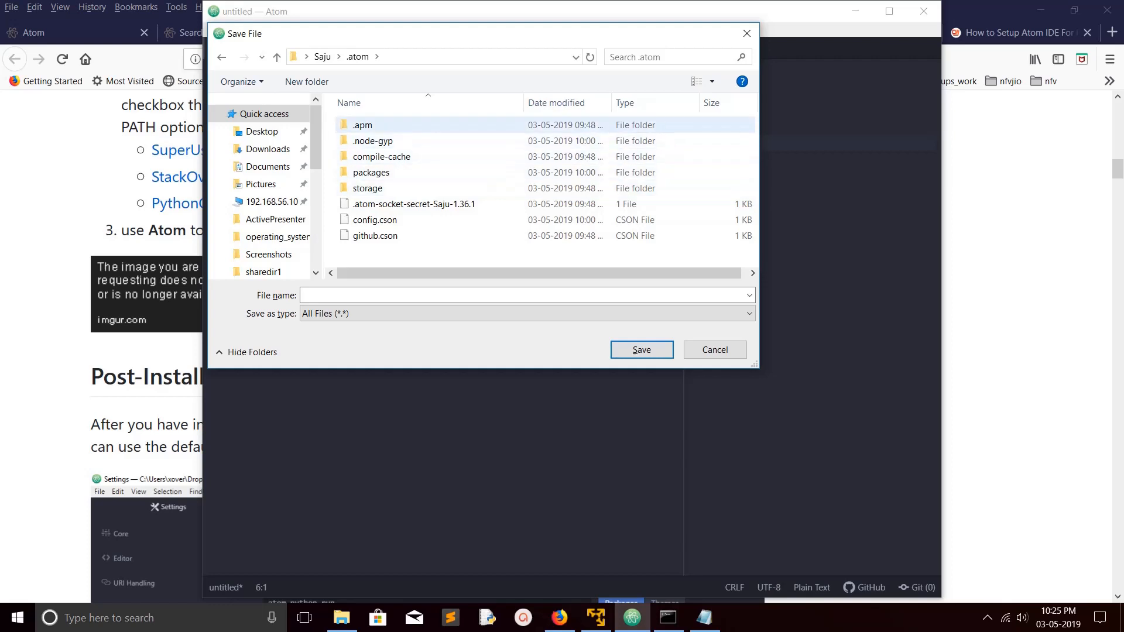
pyautogui.moveTo(362, 125)
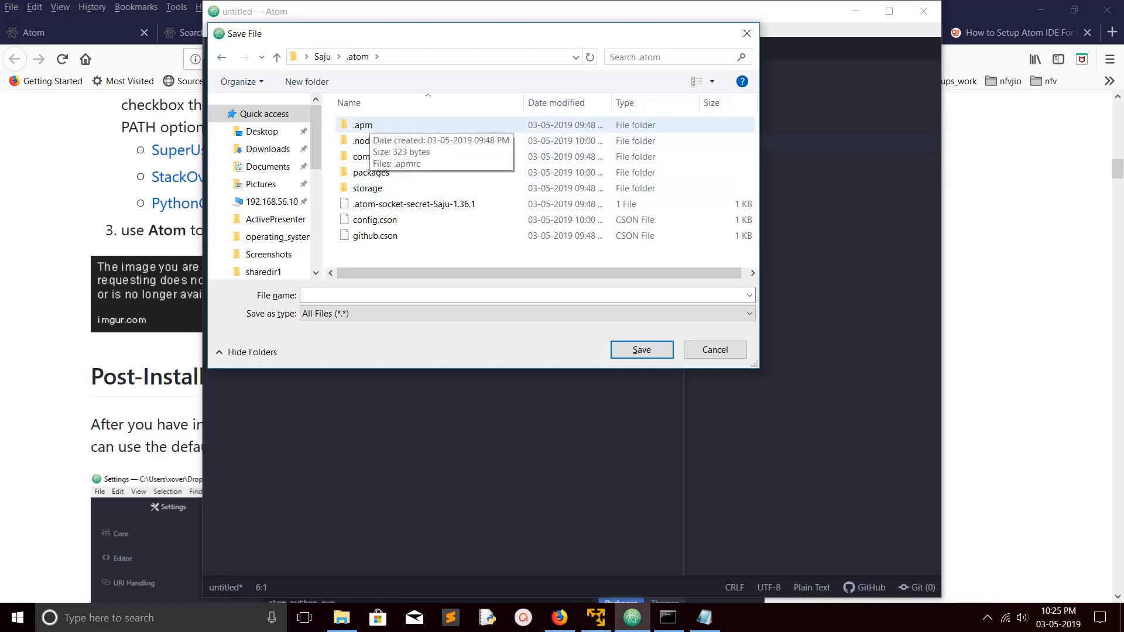
pyautogui.doubleClick(363, 125)
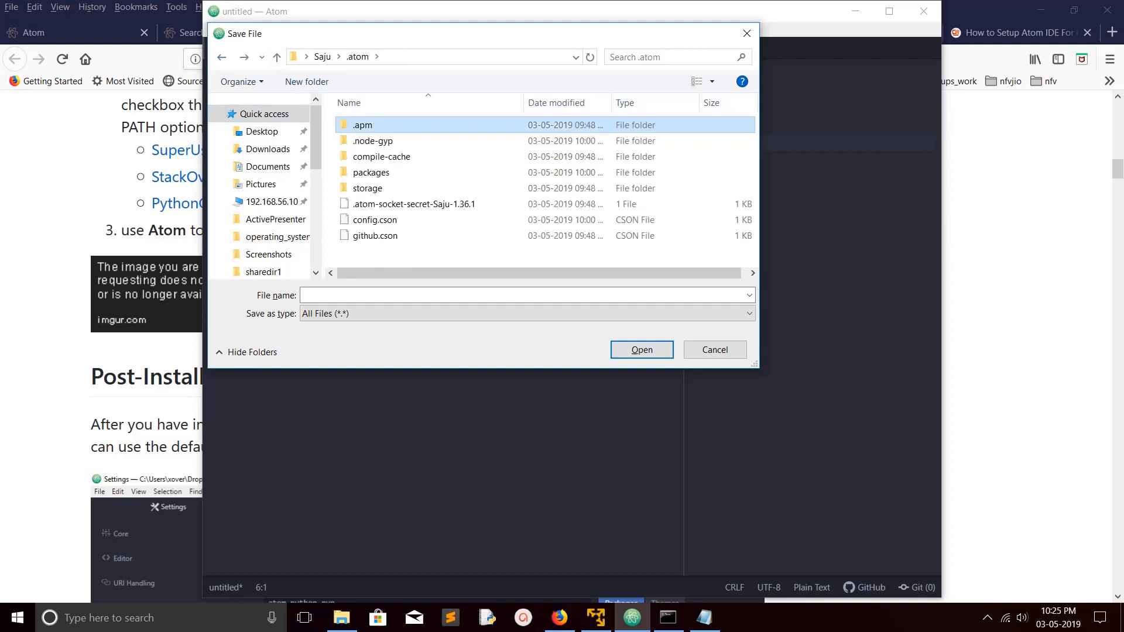
pyautogui.click(371, 172)
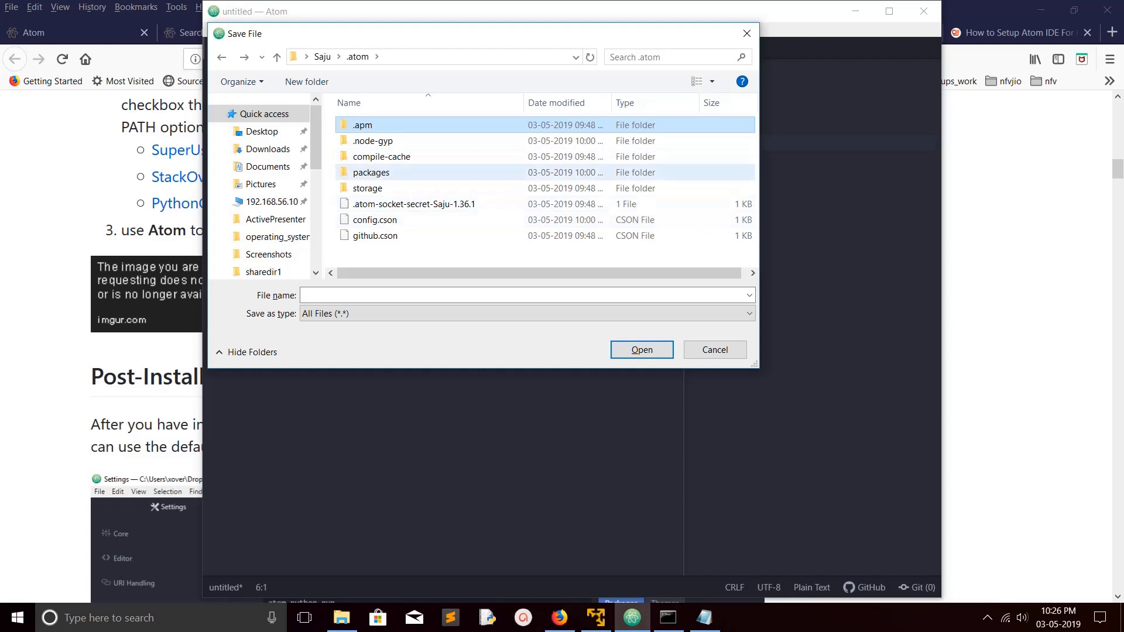